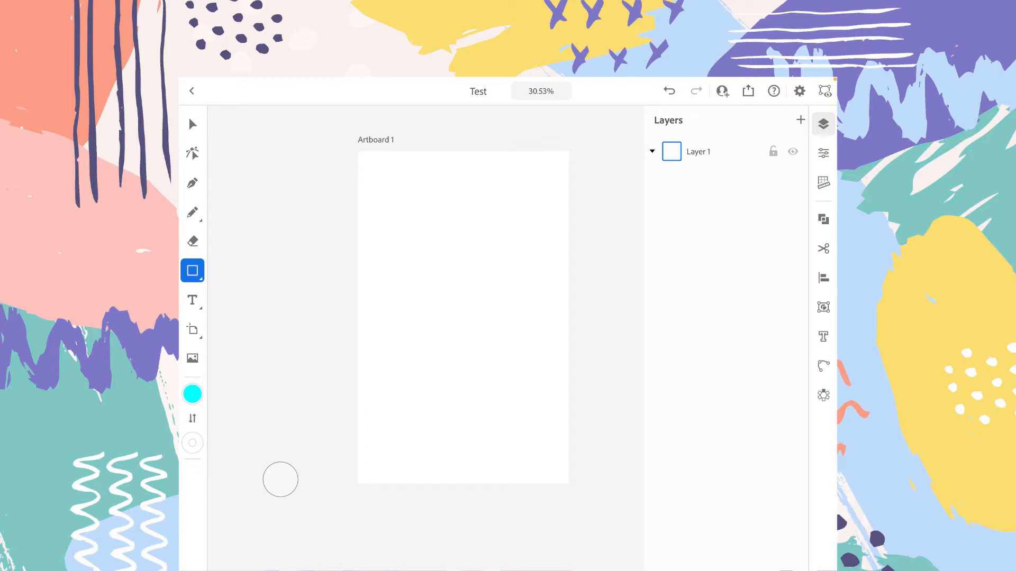
Add layers with the + button, then delete the extra Layer 5, leaving Layer 1 through Layer 4
left_click(800, 120)
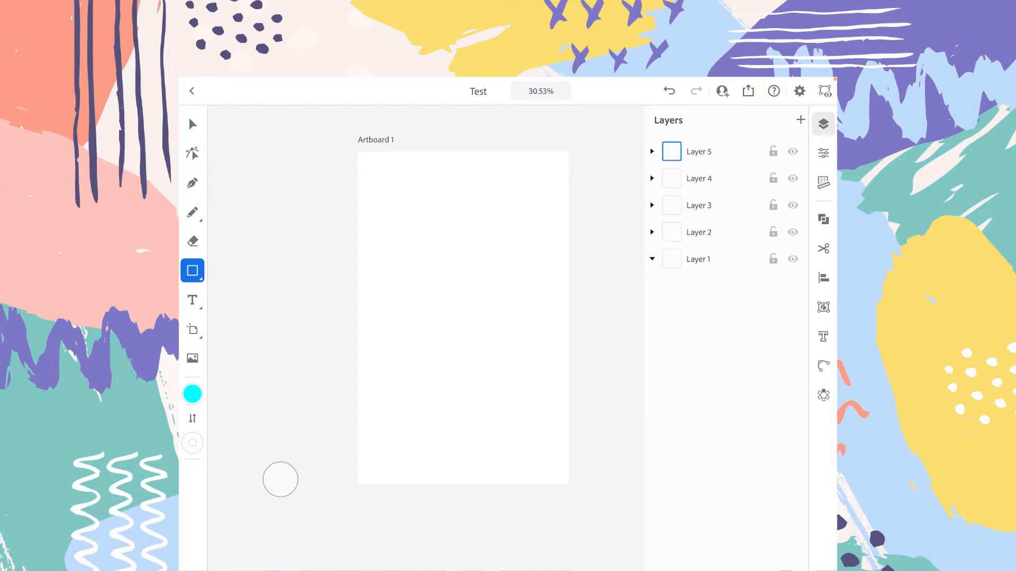
left_click(800, 120)
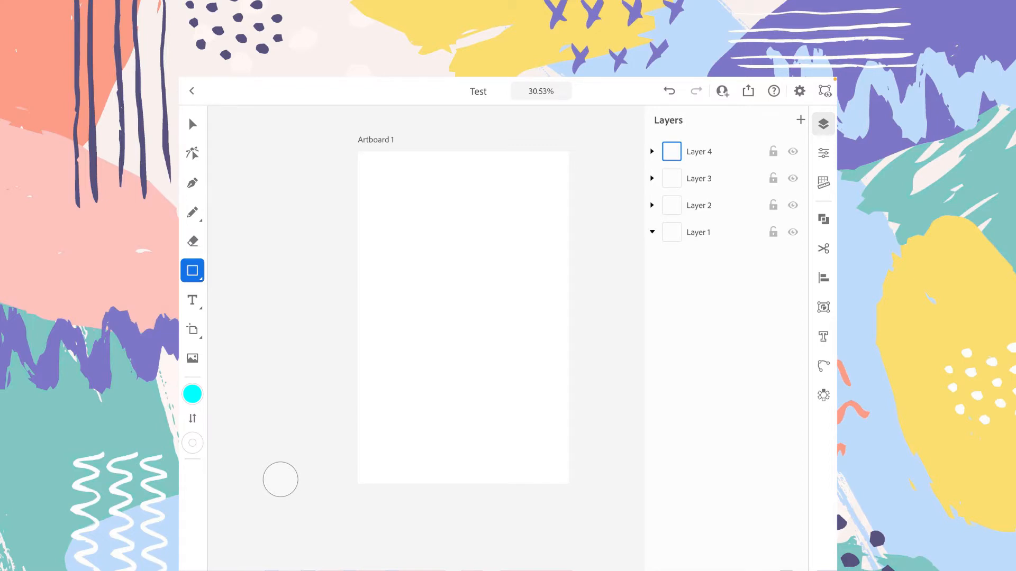
Open Rename on Layer 4, type 'Hello', and cancel without keeping the name
left_click(698, 151)
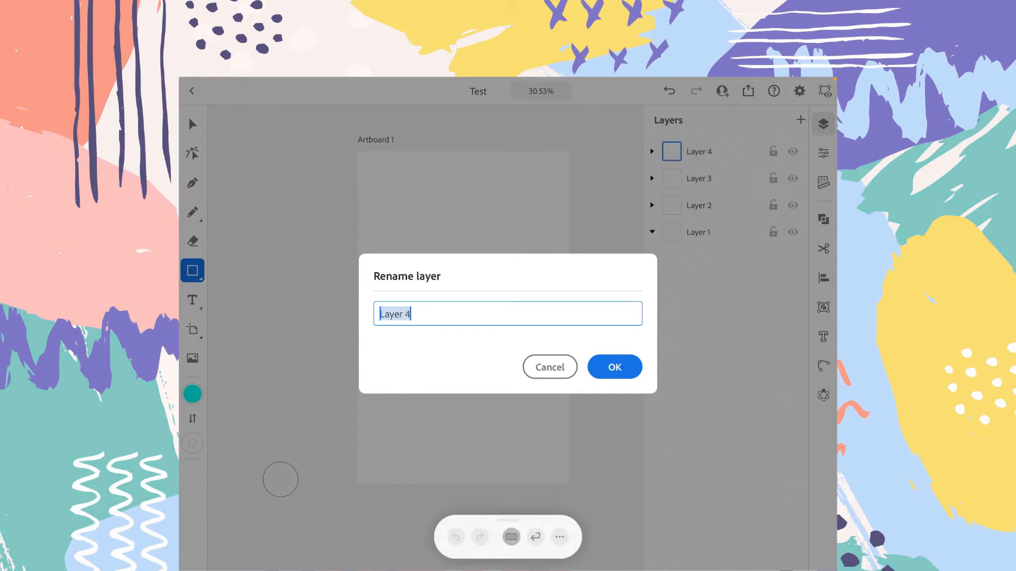
left_click(507, 313)
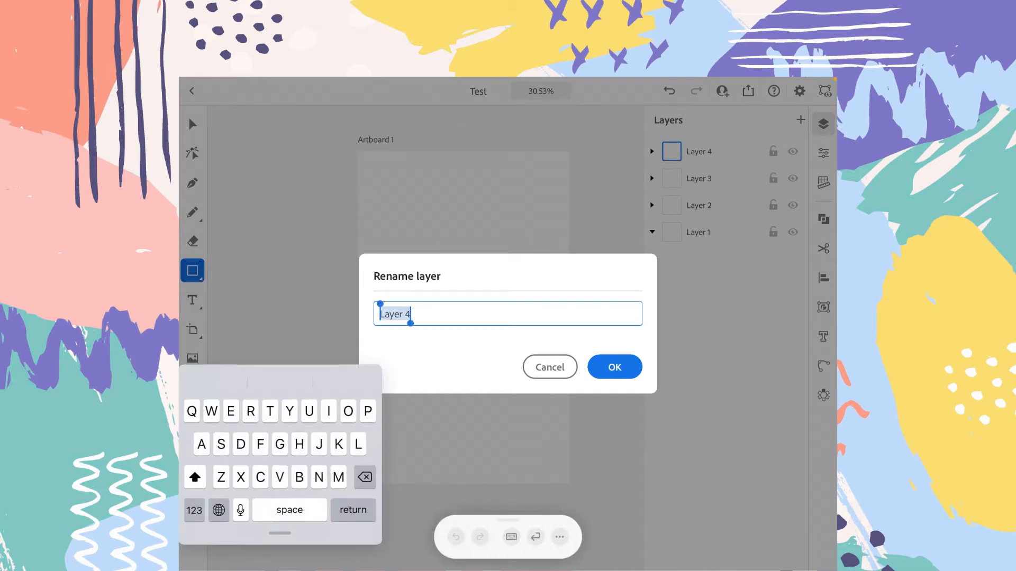
type("Hello")
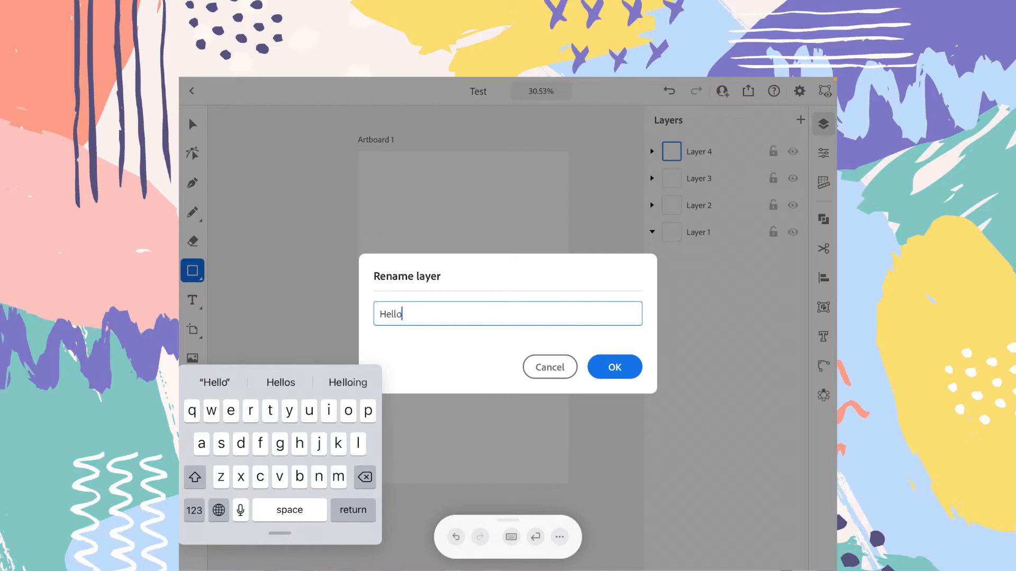
left_click(612, 366)
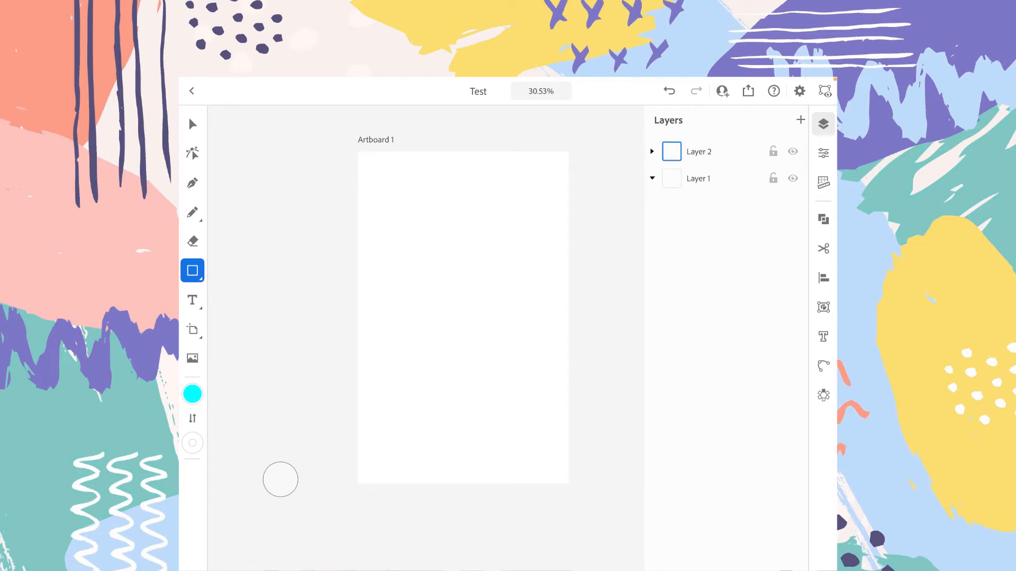
Toggle the active layer from Layer 1 to Layer 2 and back to Layer 1
left_click(671, 179)
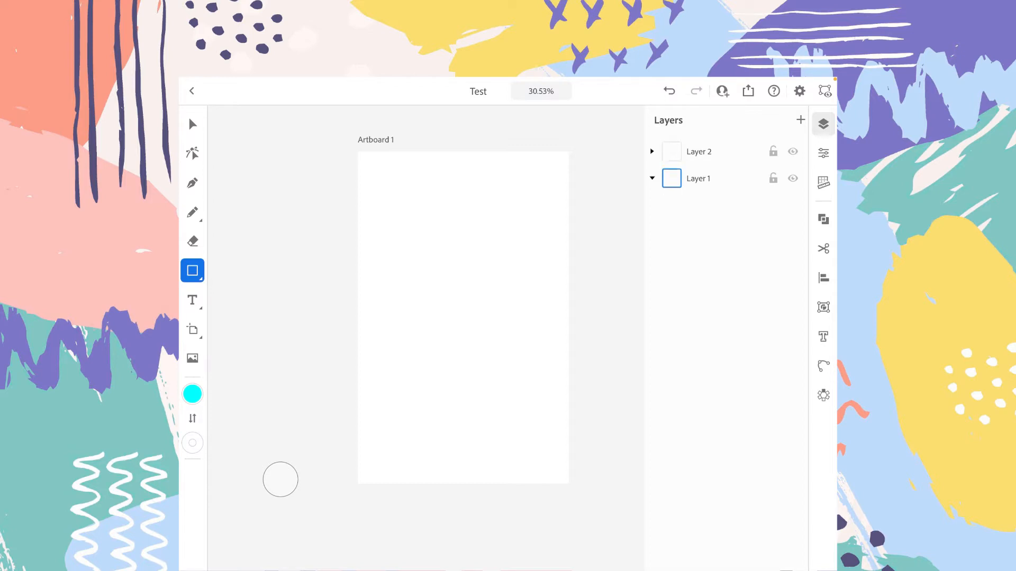
left_click(672, 150)
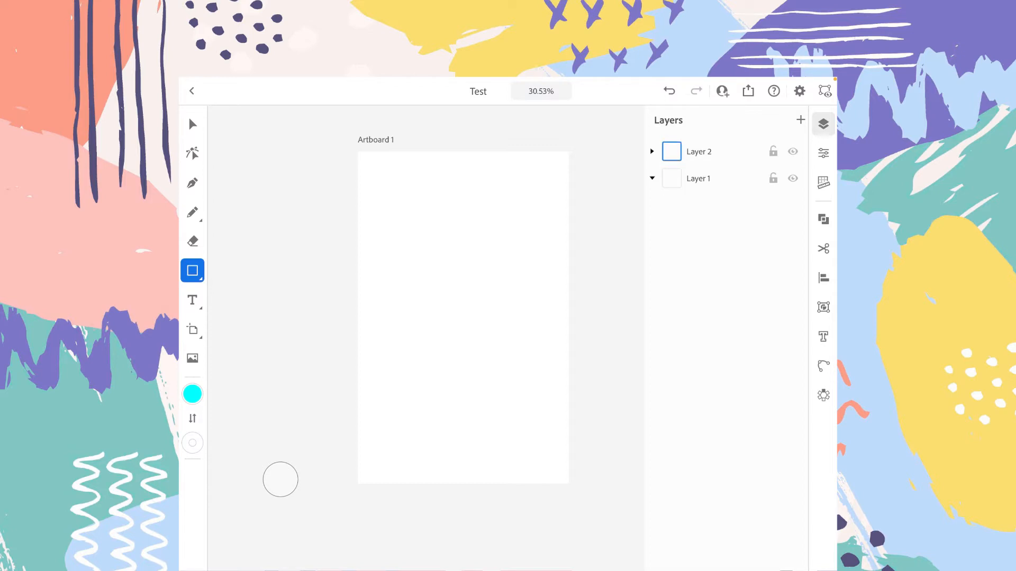
left_click(672, 178)
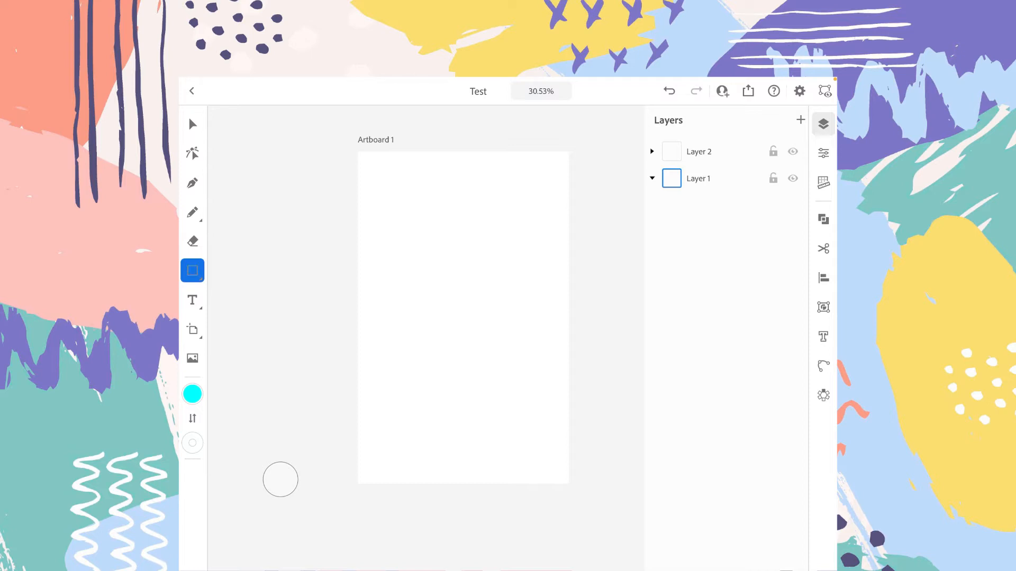
Draw a cyan rectangle upper left, then a cyan ellipse below it
left_click_drag(381, 183, 469, 279)
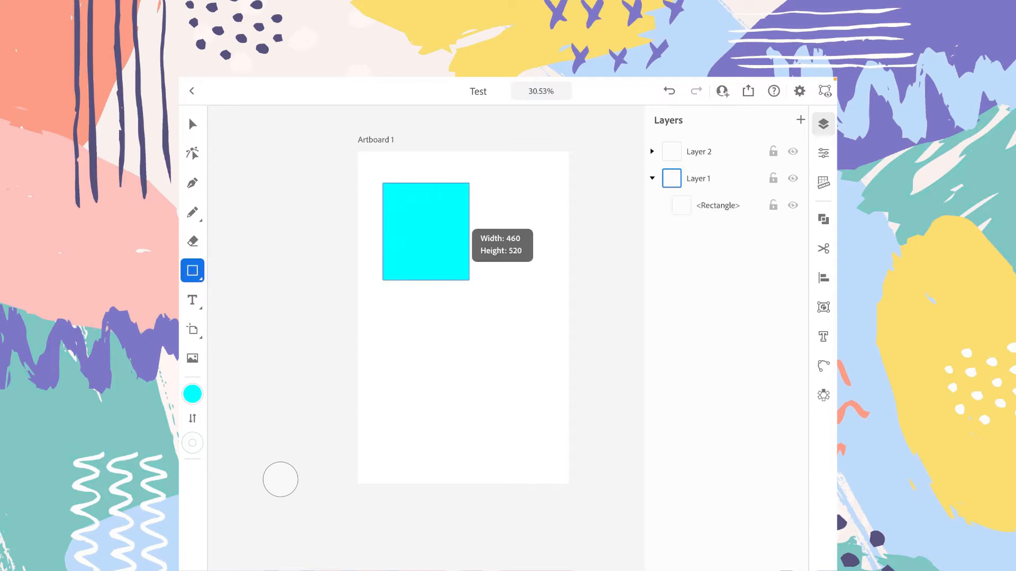
left_click(425, 231)
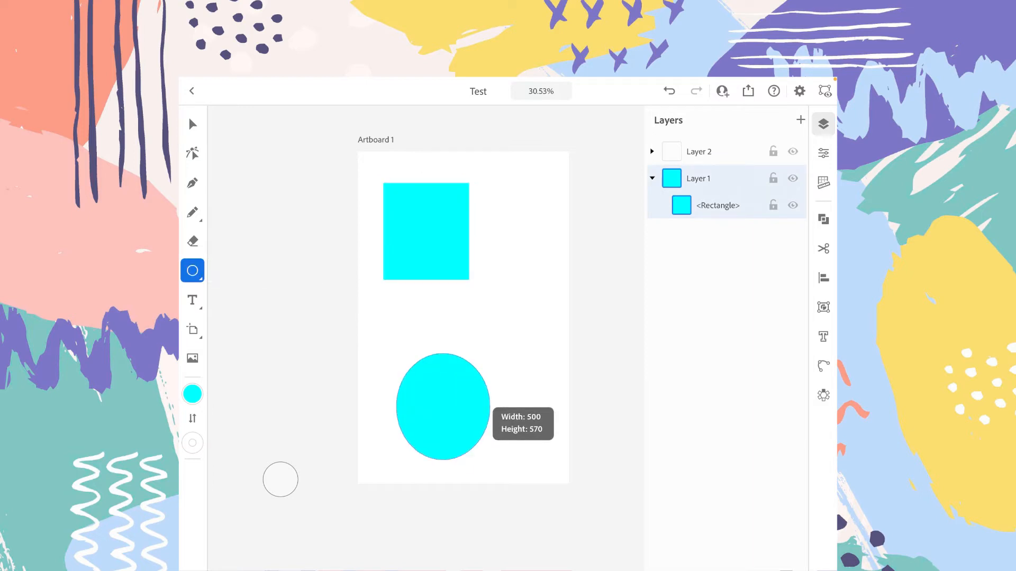
left_click(442, 406)
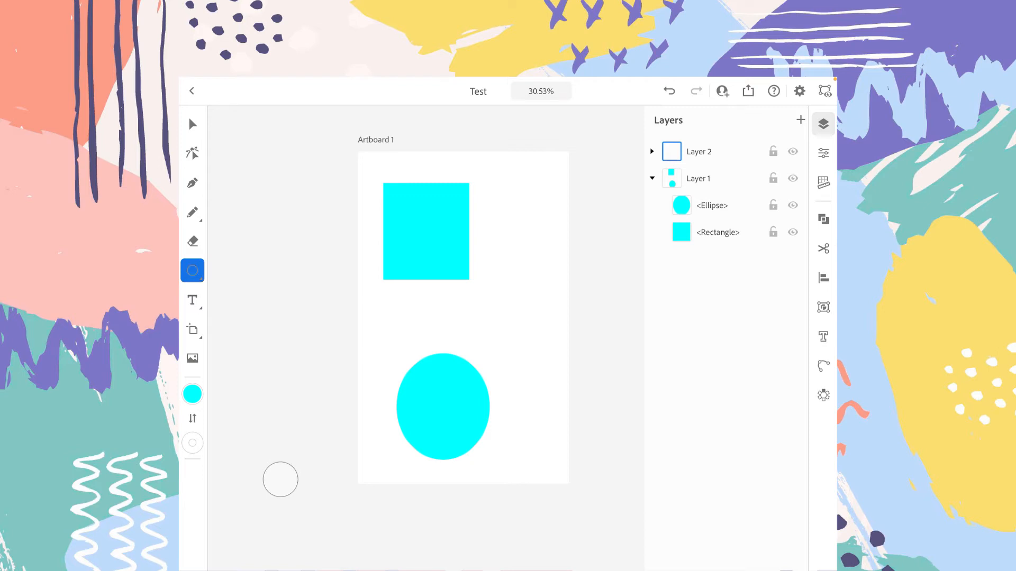
Select Layer 2 in the Layers panel as the active drawing layer
left_click(191, 270)
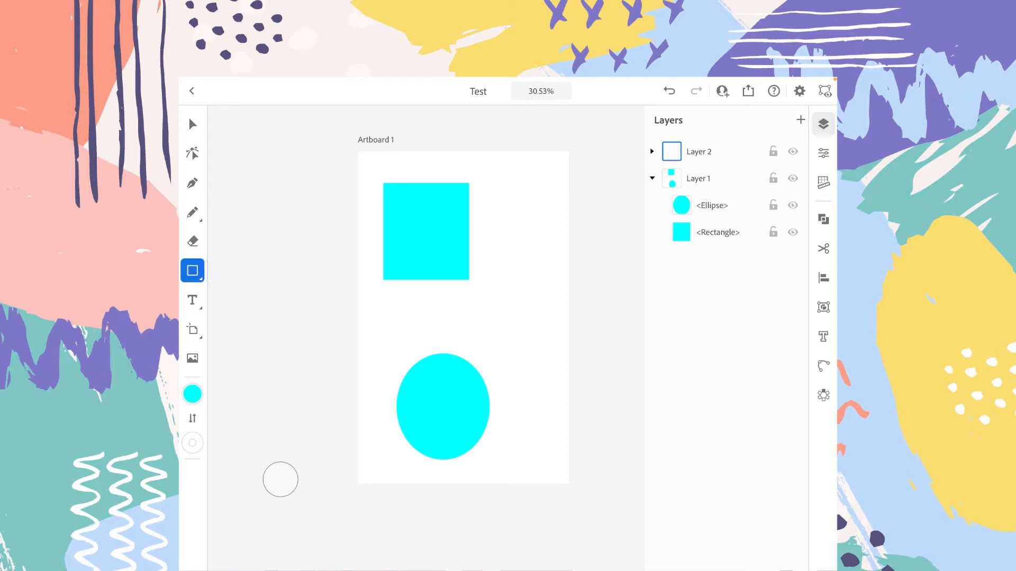
Set the Rectangle tool's fill colour to black
left_click(192, 395)
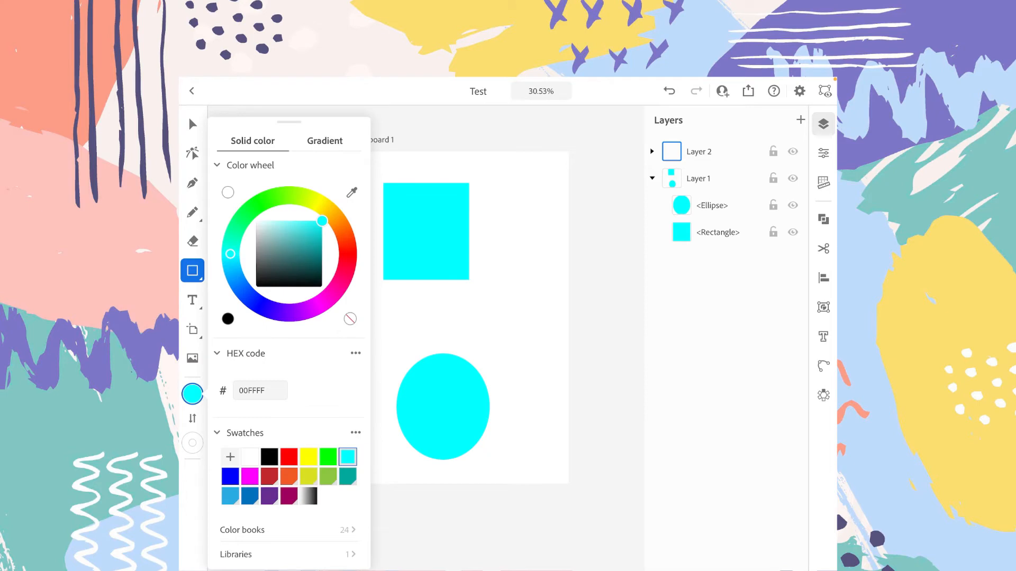
left_click(268, 457)
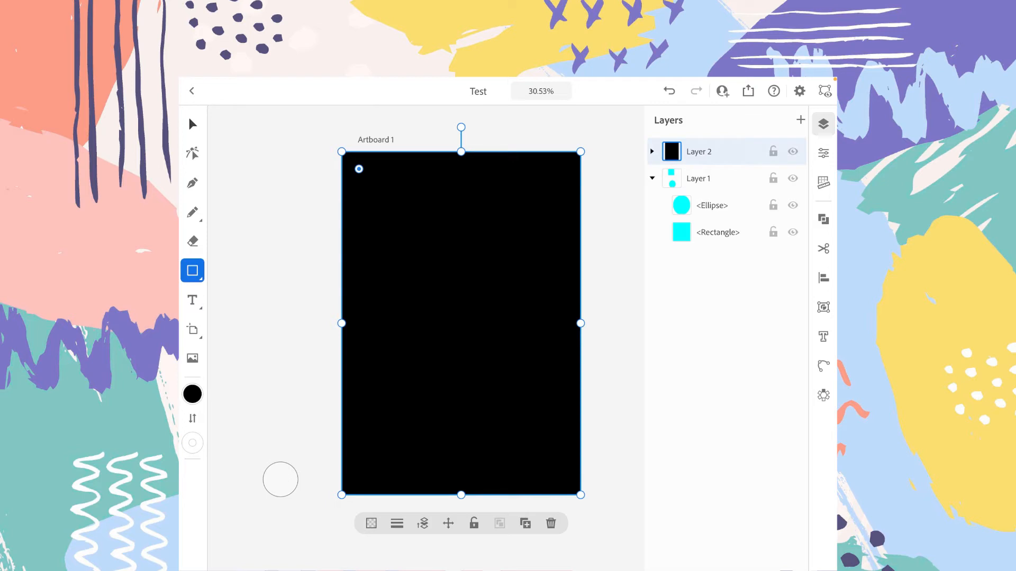
With the Selection tool, drag Layer 1 above Layer 2 in the Layers panel
left_click(193, 124)
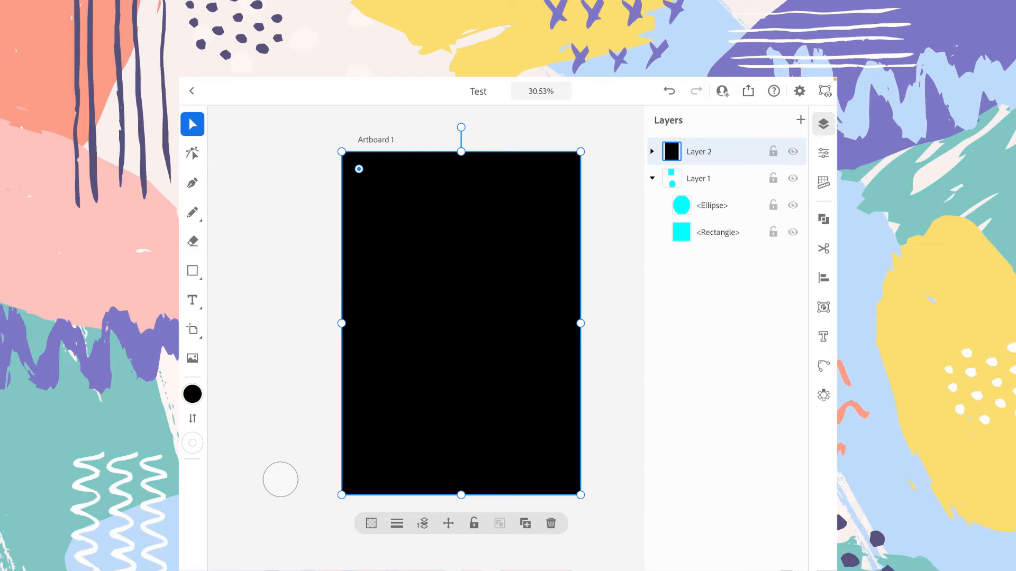
left_click(652, 178)
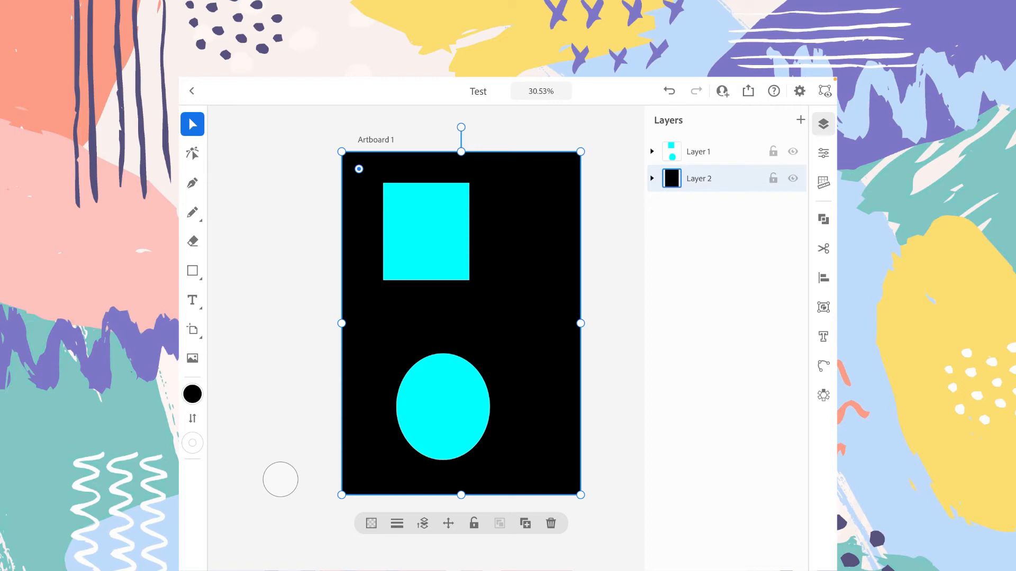
Expand Layer 1 and Layer 2 to list the ellipse, rectangle and black rectangle
left_click(651, 150)
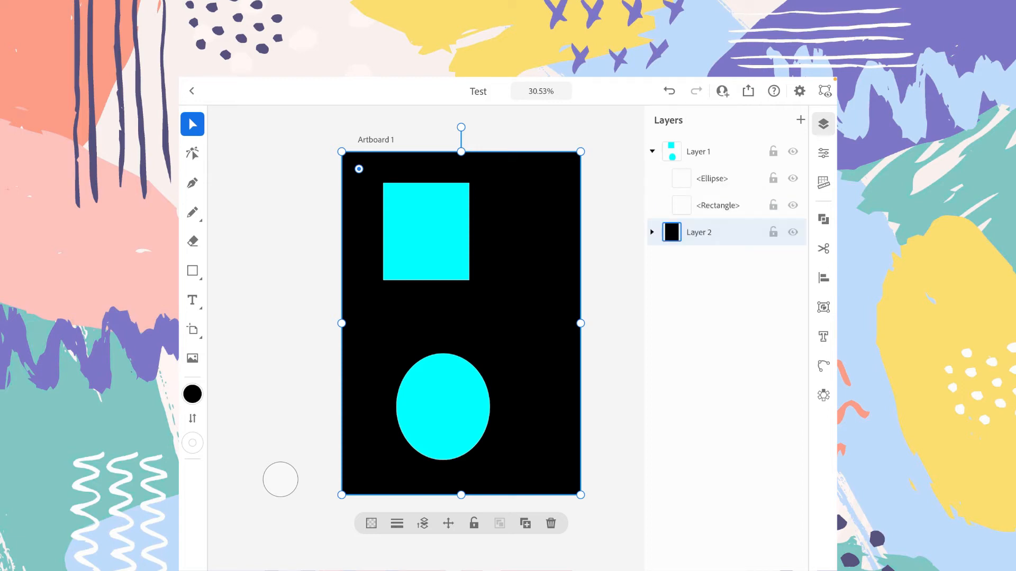
left_click(652, 232)
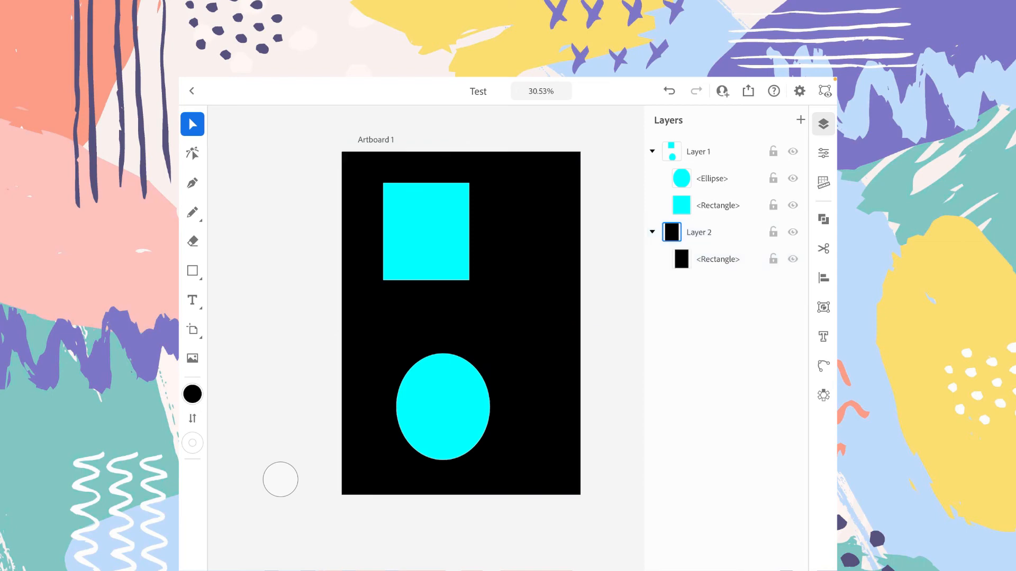
left_click(773, 231)
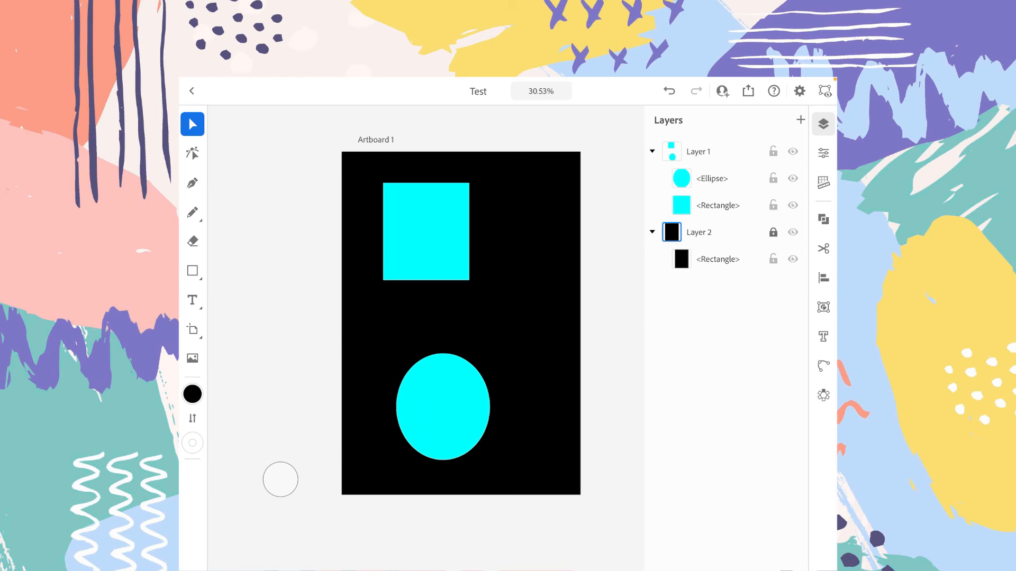
left_click(772, 206)
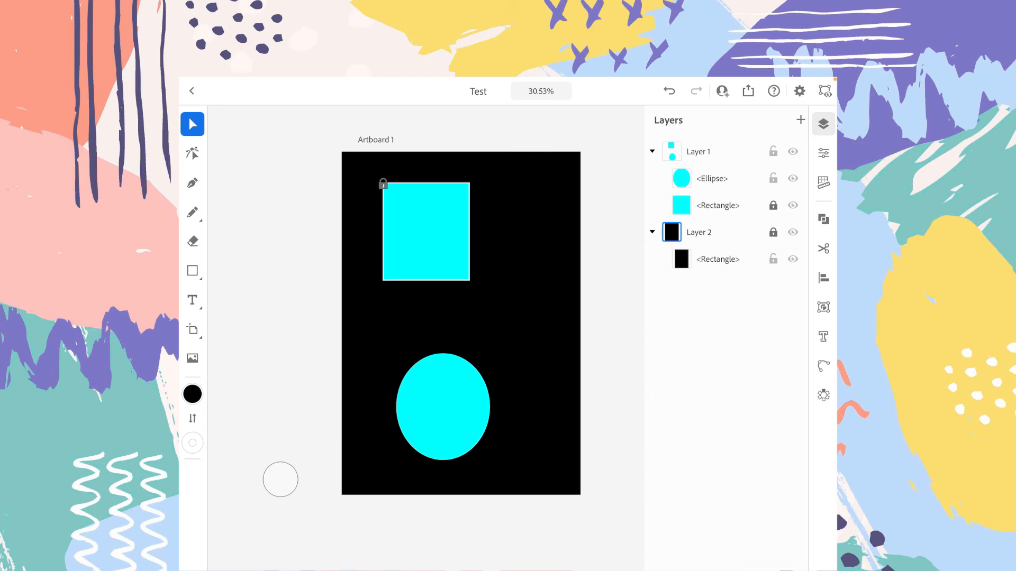
left_click(773, 205)
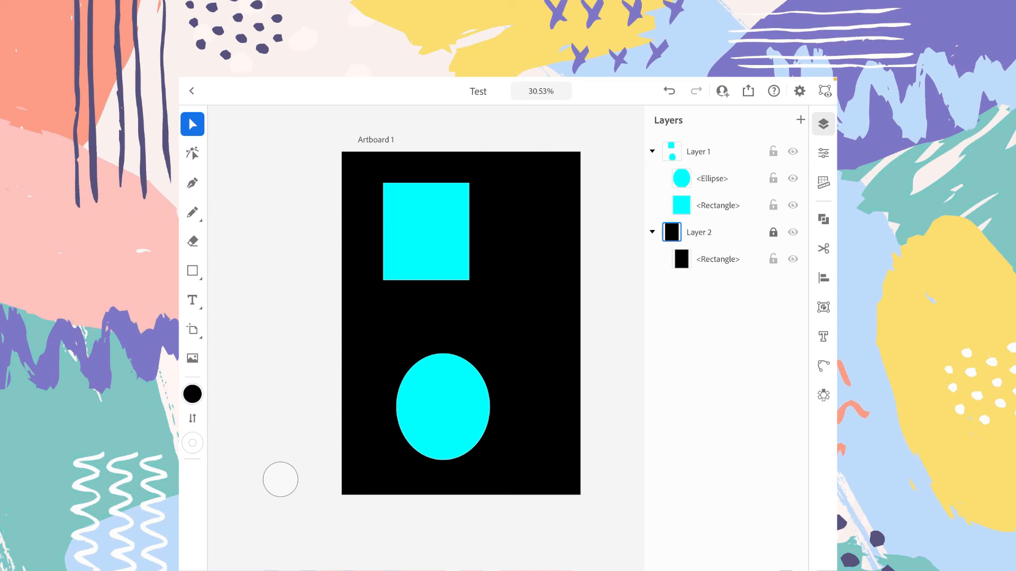
left_click(772, 232)
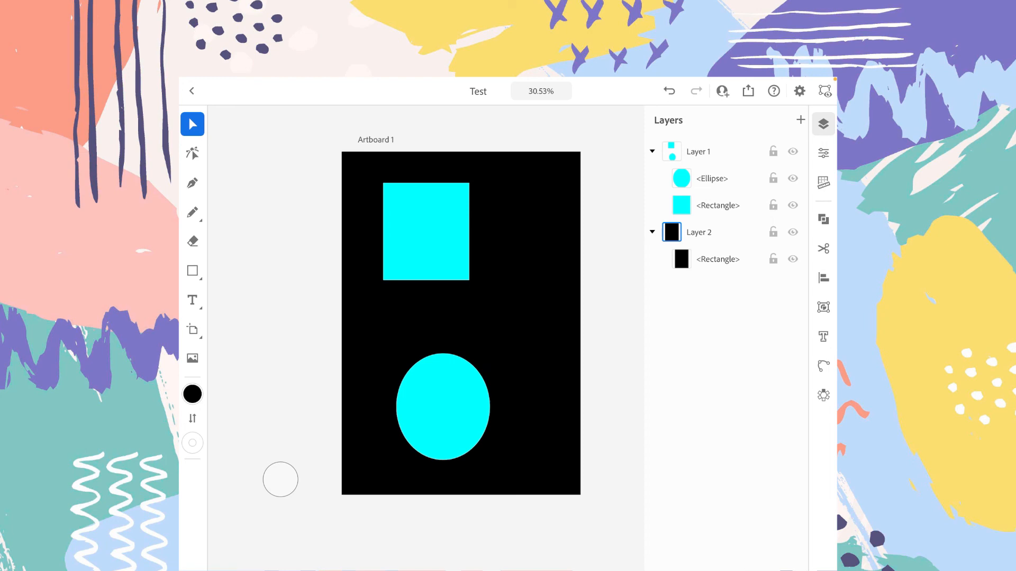
left_click(793, 231)
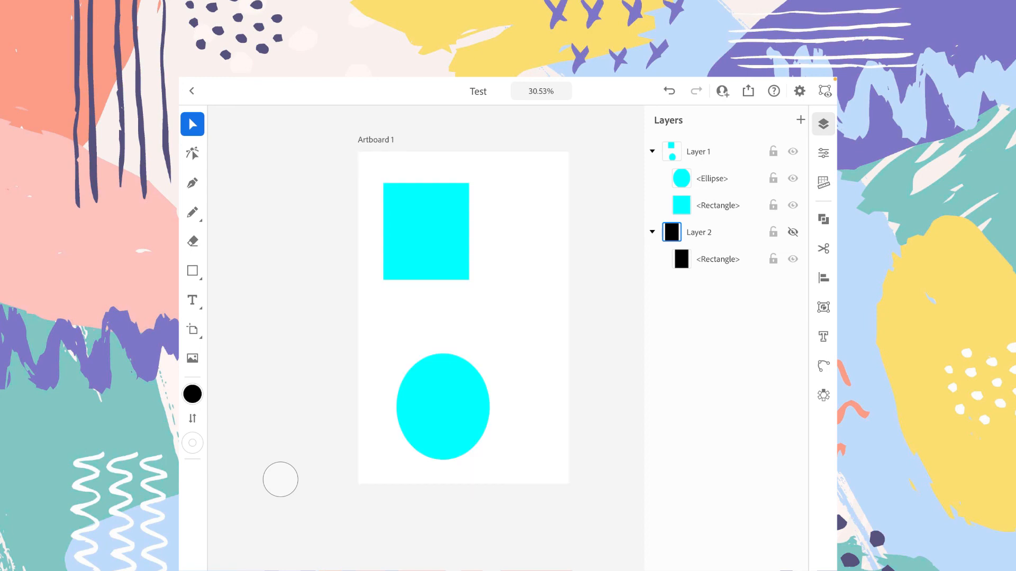
left_click(792, 232)
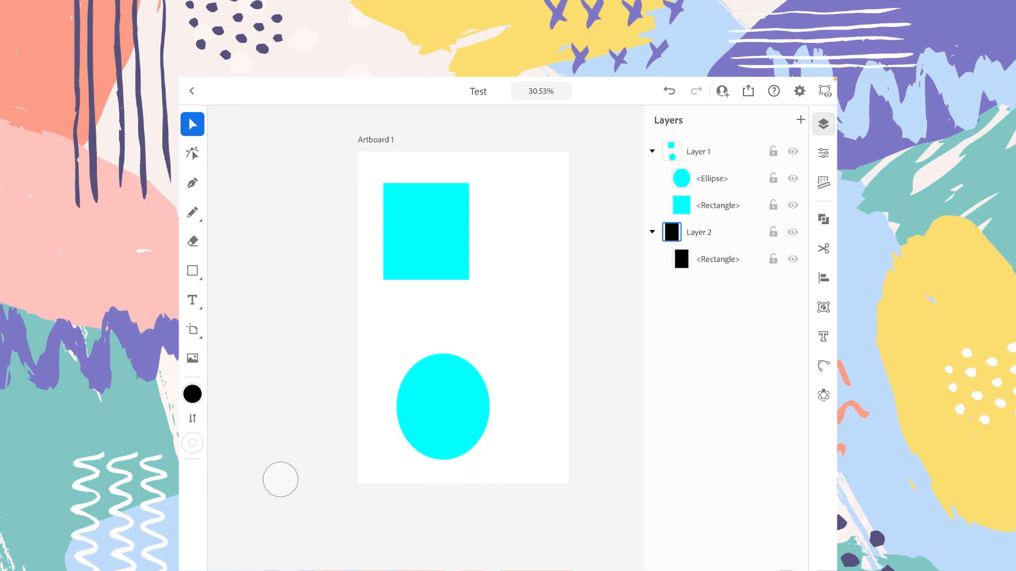